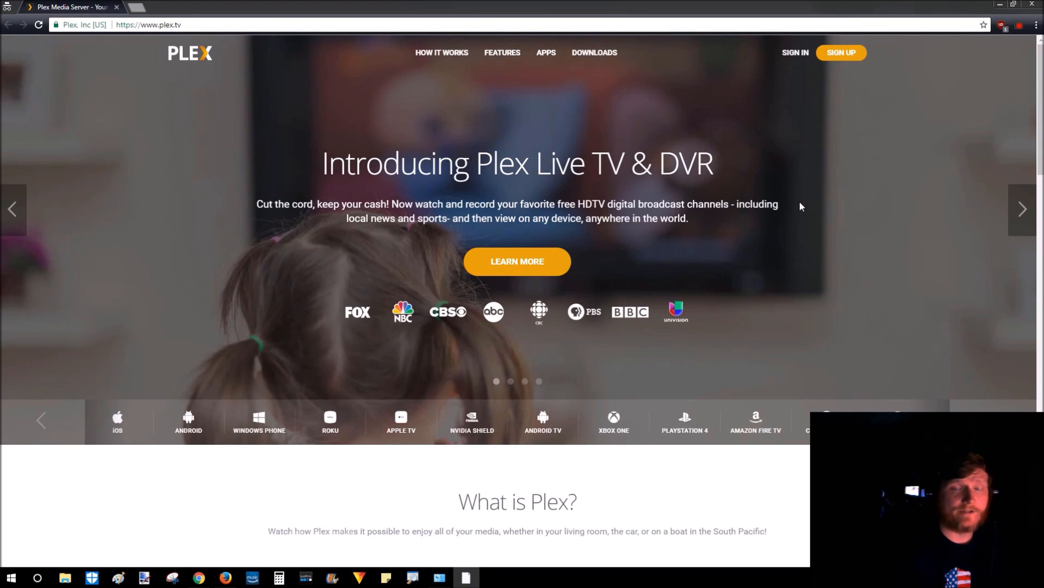
mouse_move(807, 205)
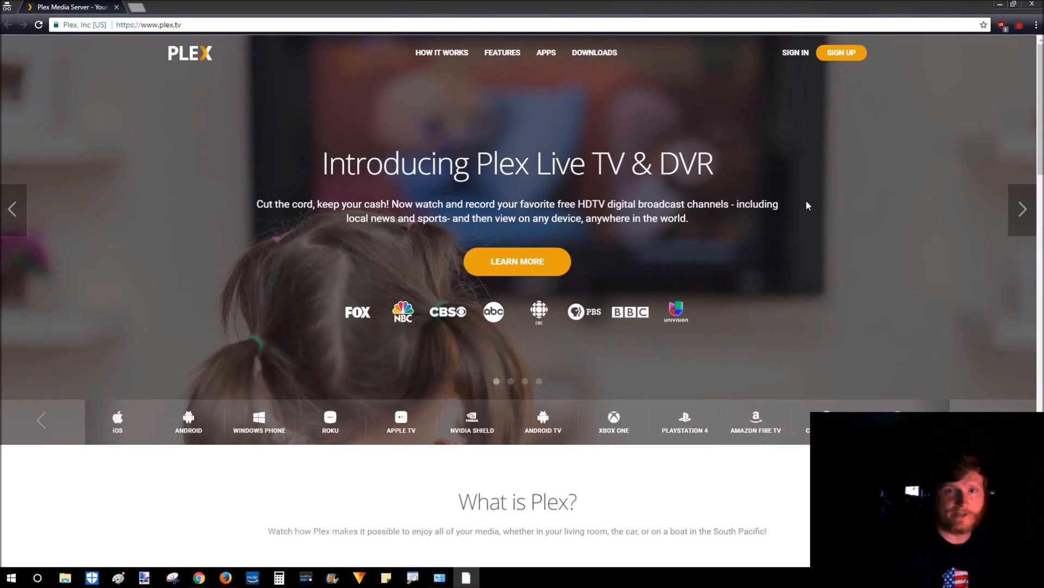
mouse_move(247, 149)
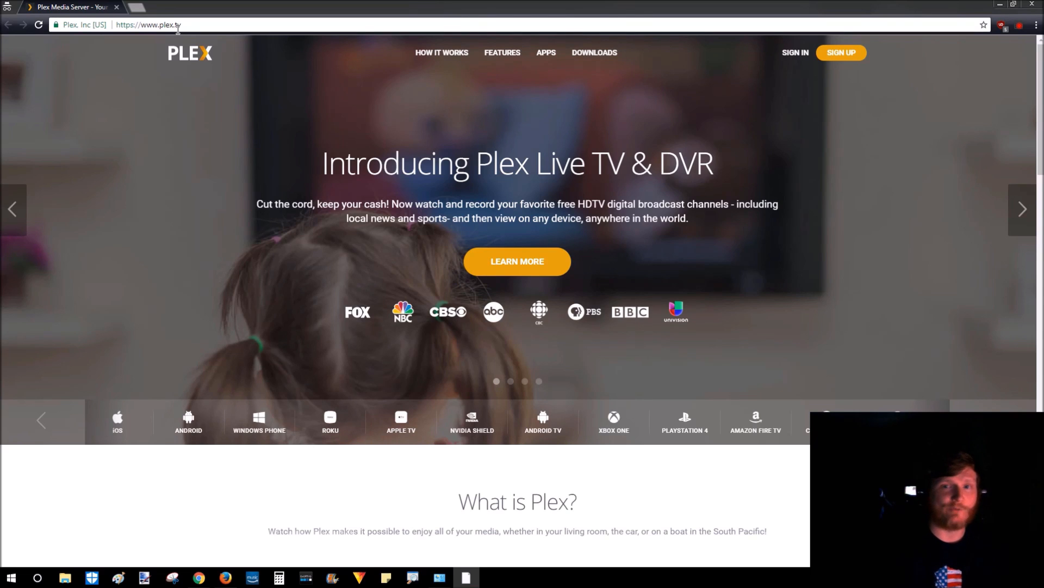
mouse_move(202, 108)
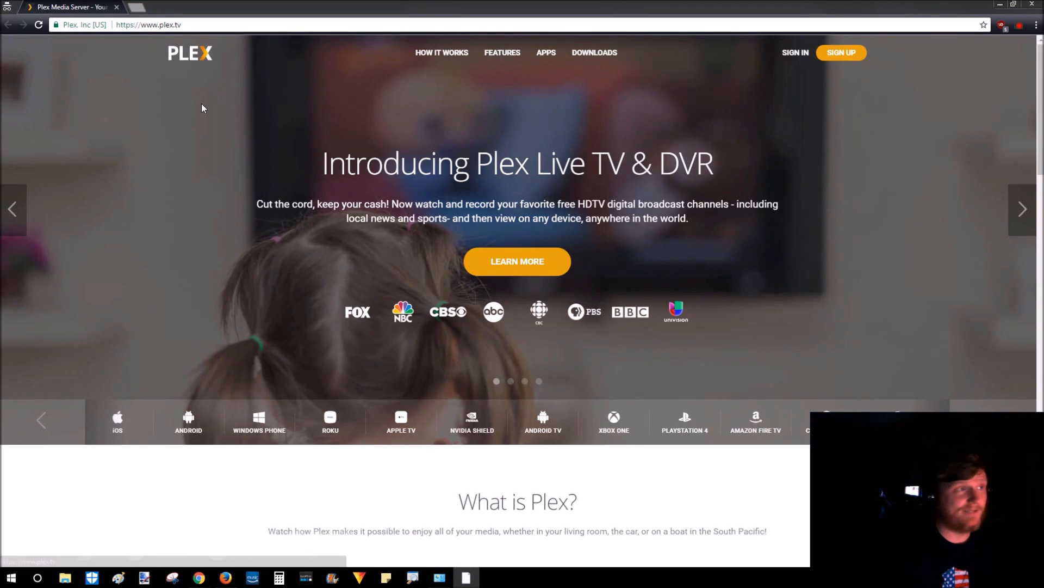
Step: Go to the Plex downloads page and reach the Plex Media Server download options
left_click(594, 52)
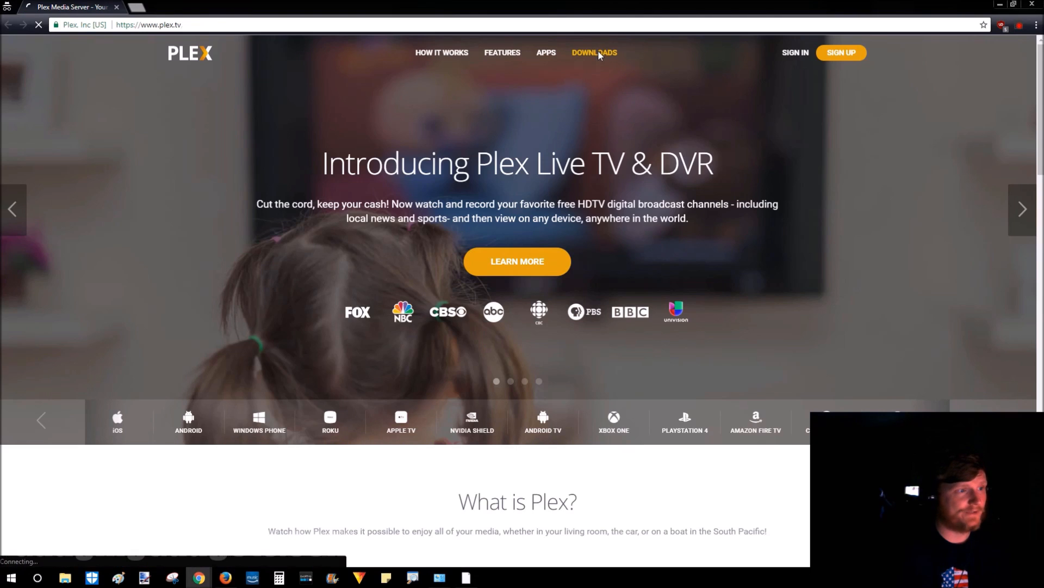
left_click(594, 52)
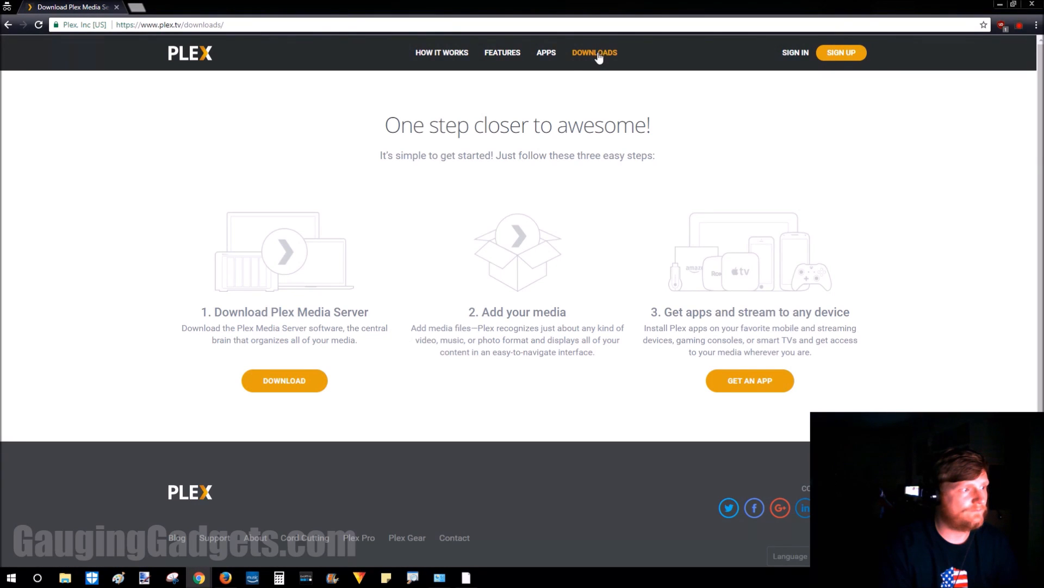
mouse_move(334, 367)
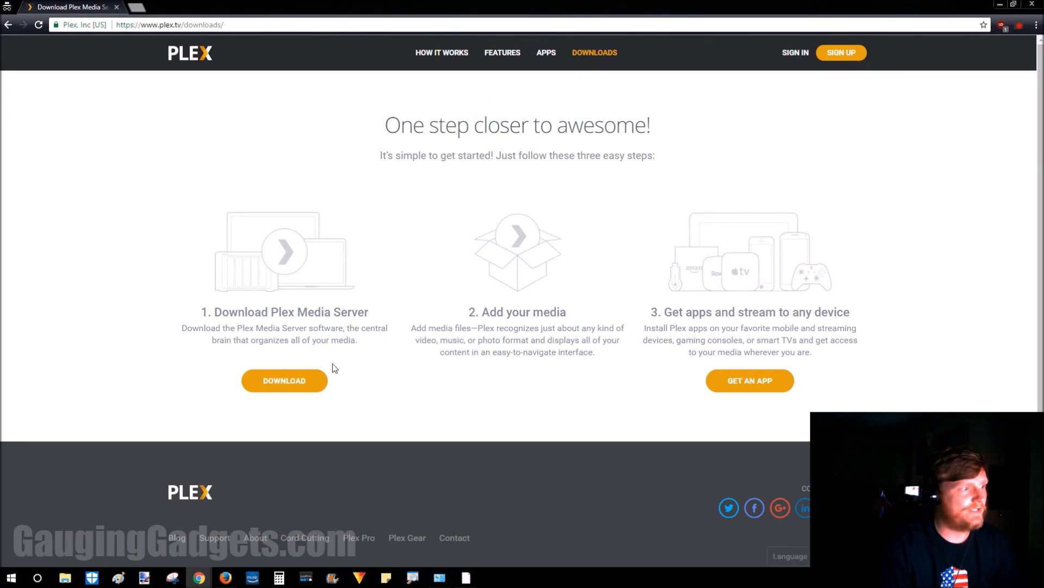
left_click(284, 381)
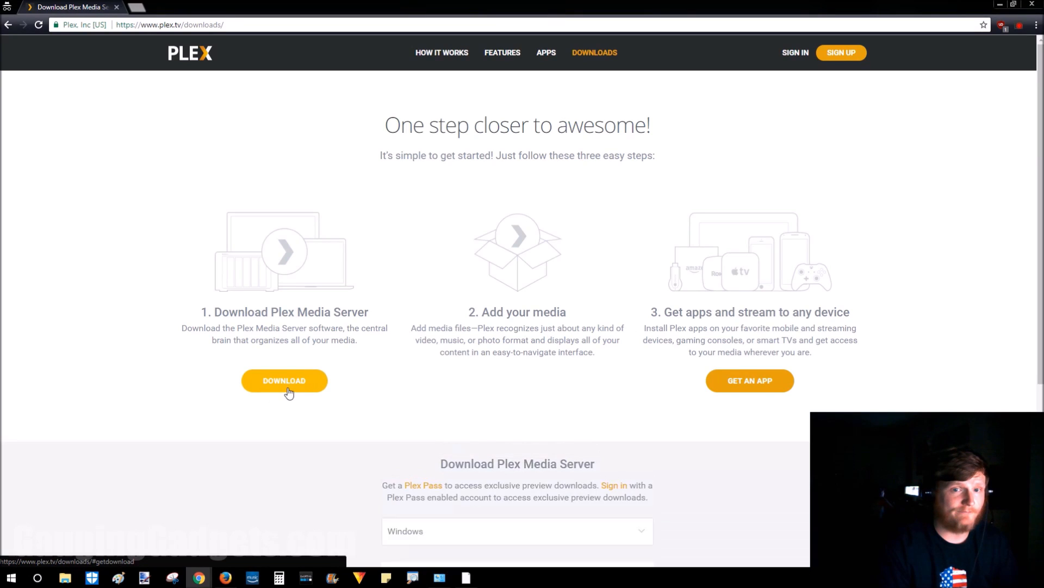
scroll("down", 3)
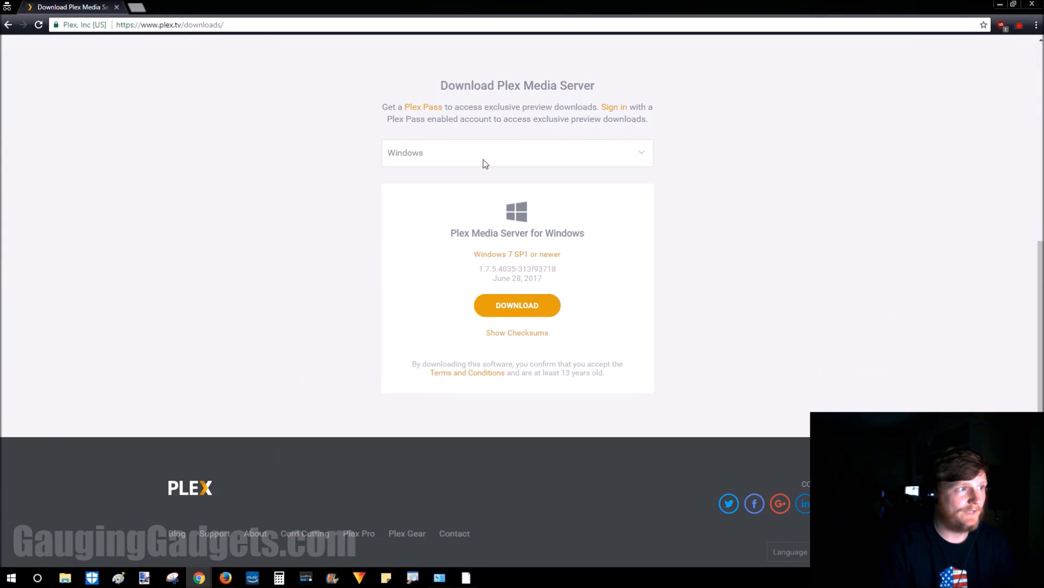
Step: Choose Windows as the platform and download the Plex Media Server installer
left_click(517, 152)
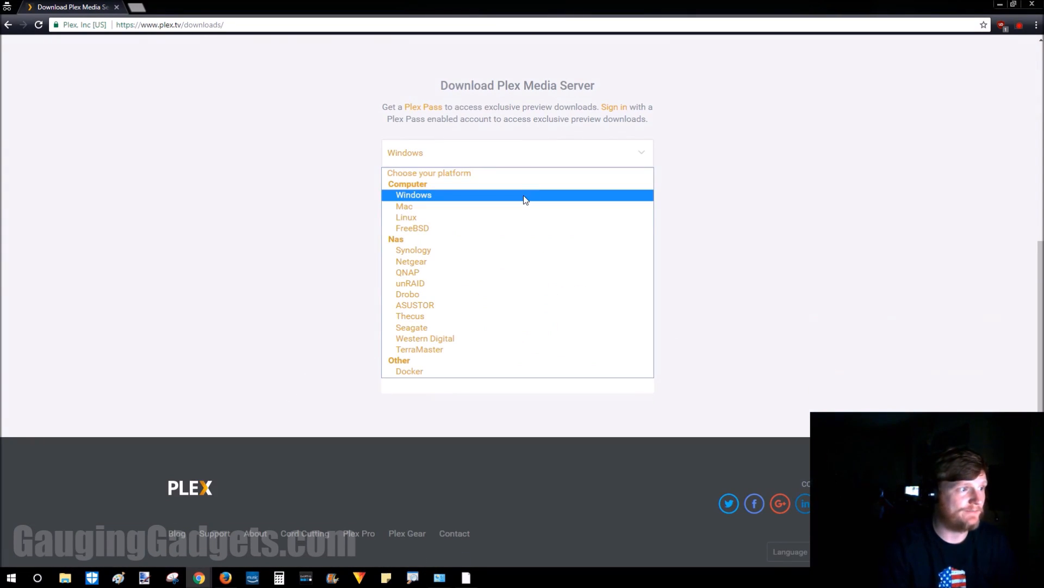
left_click(413, 195)
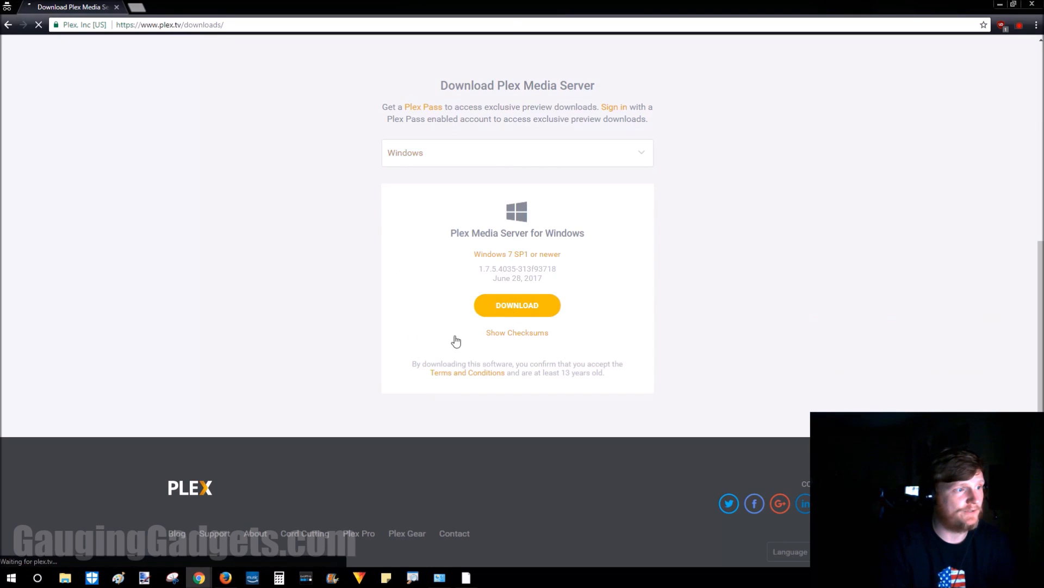
left_click(517, 305)
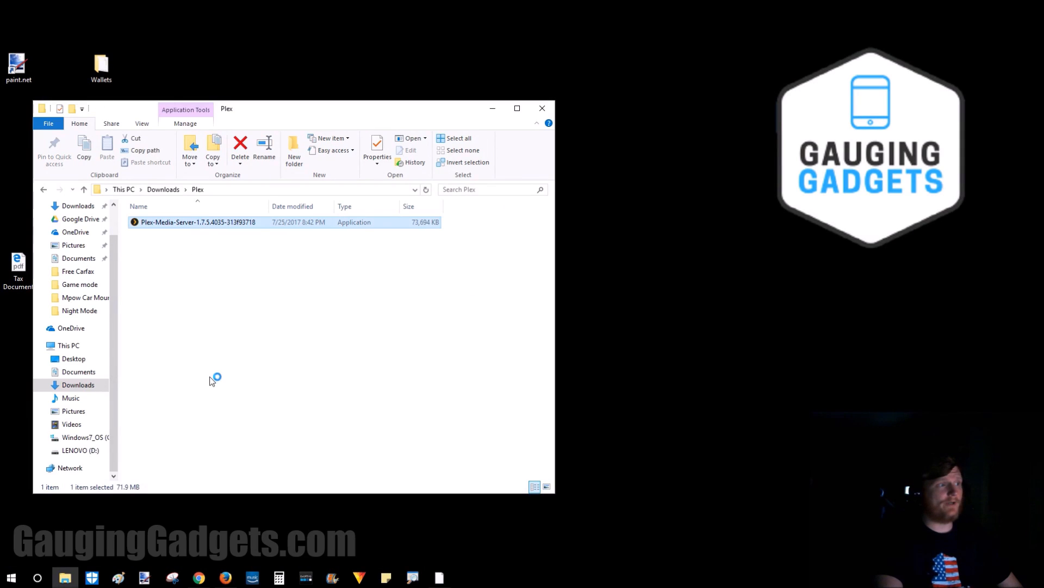
Step: Launch the downloaded installer and begin installing Plex Media Server
double_click(197, 221)
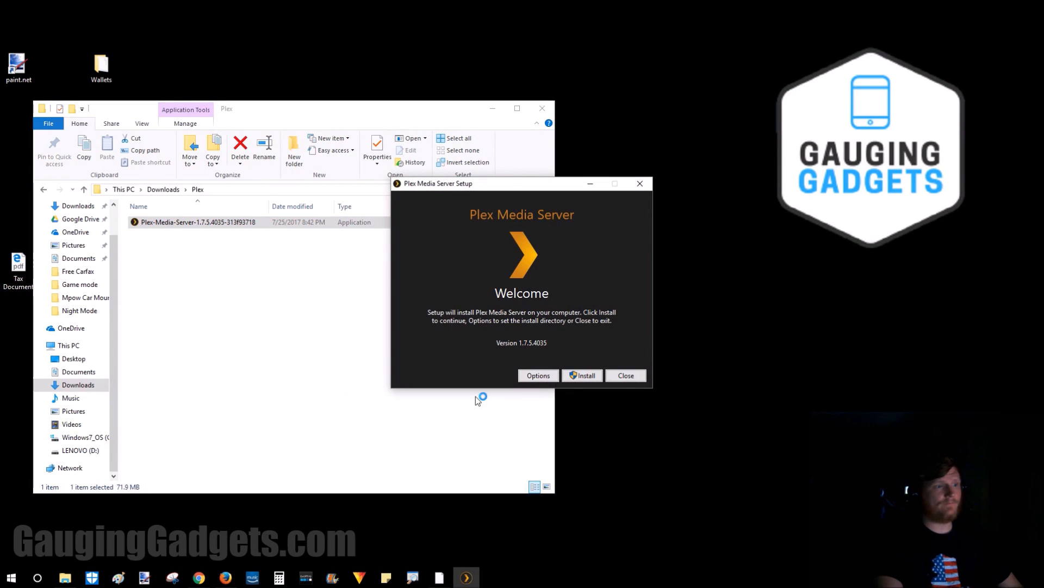
left_click(582, 376)
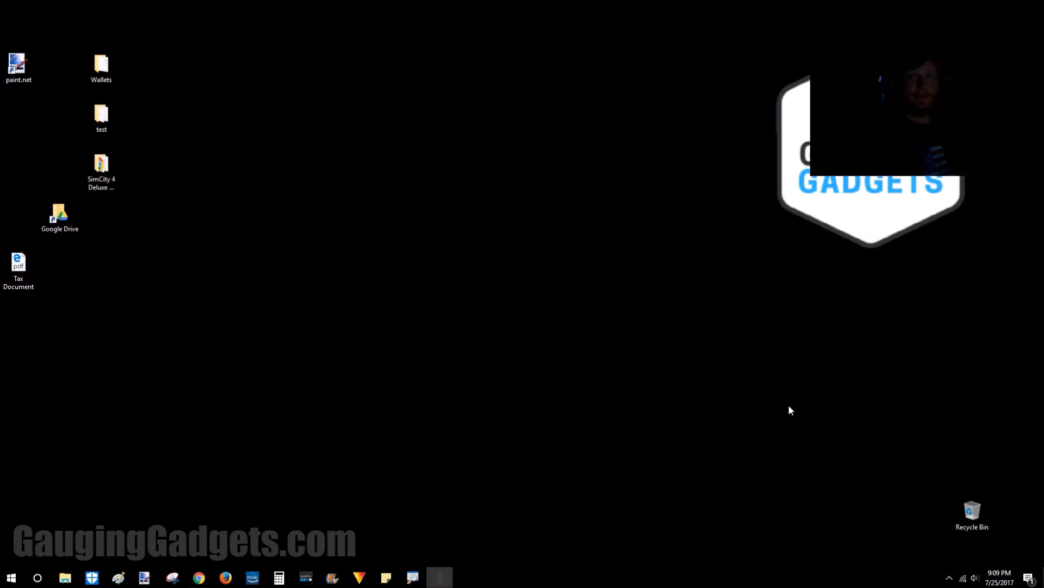
mouse_move(946, 578)
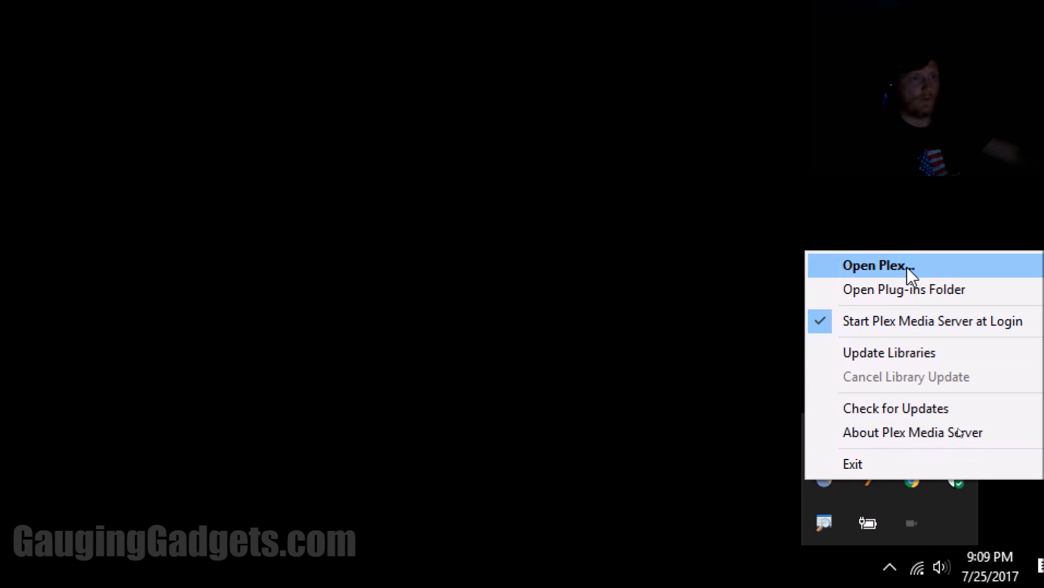
Step: Launch the Plex web app from the tray icon and sign in to the Plex account
left_click(873, 265)
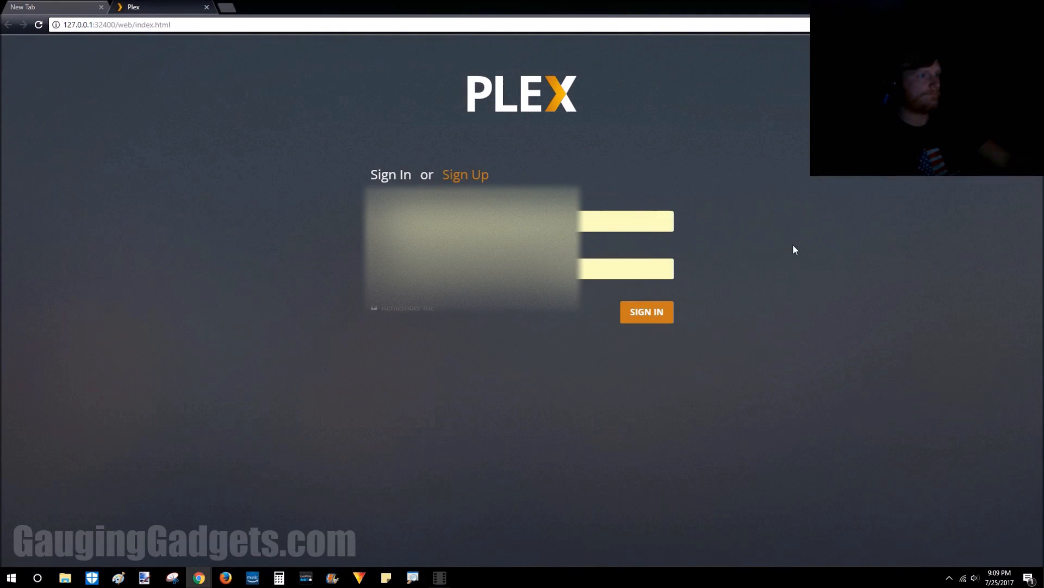
mouse_move(549, 183)
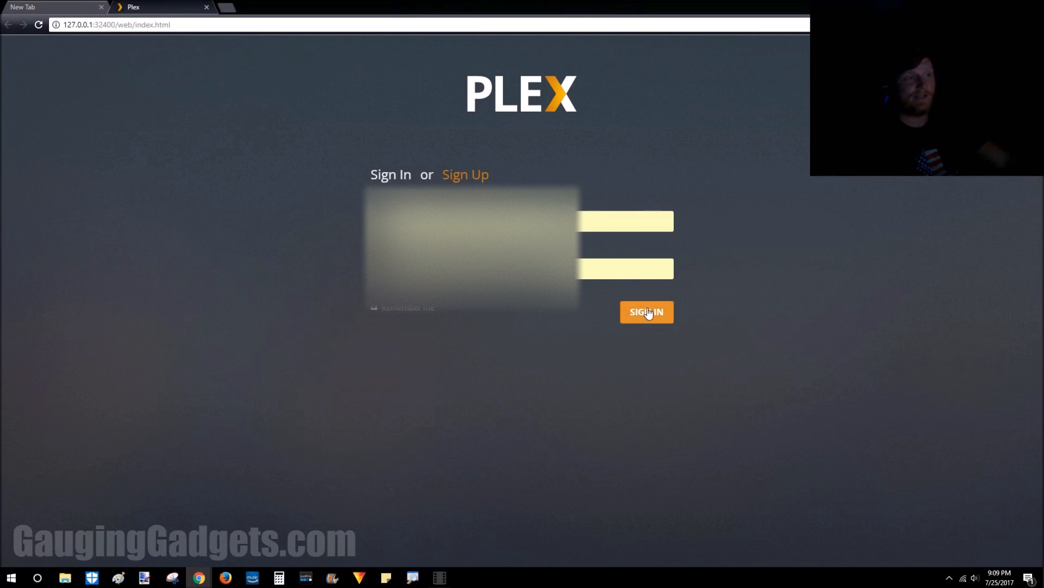
left_click(645, 312)
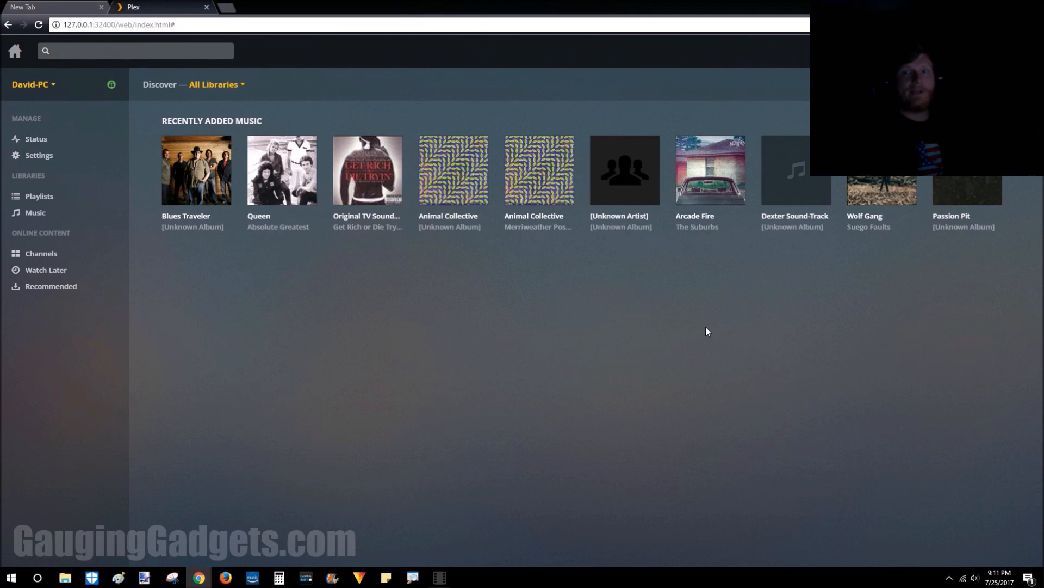
mouse_move(705, 340)
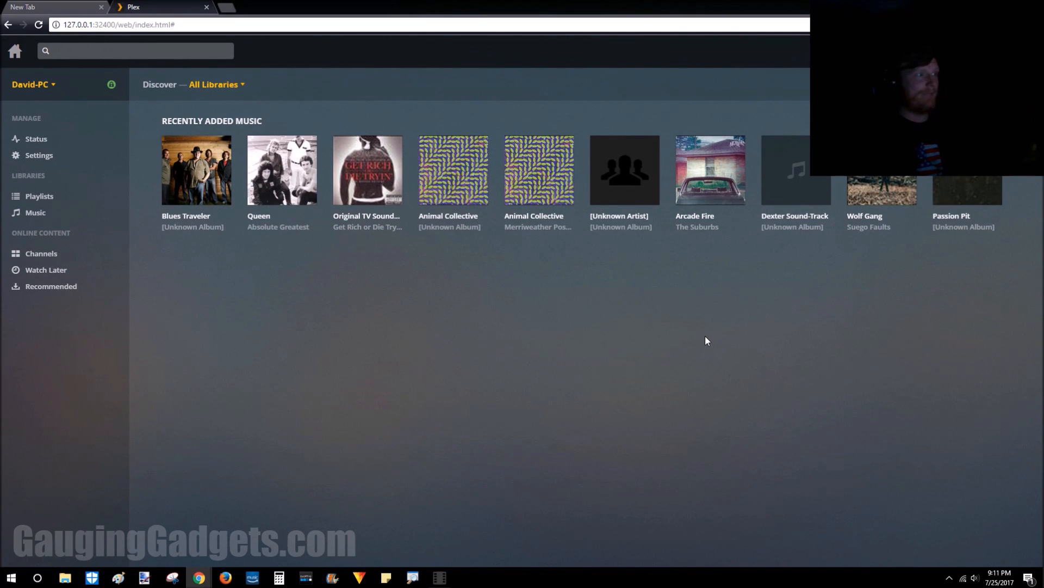
mouse_move(509, 341)
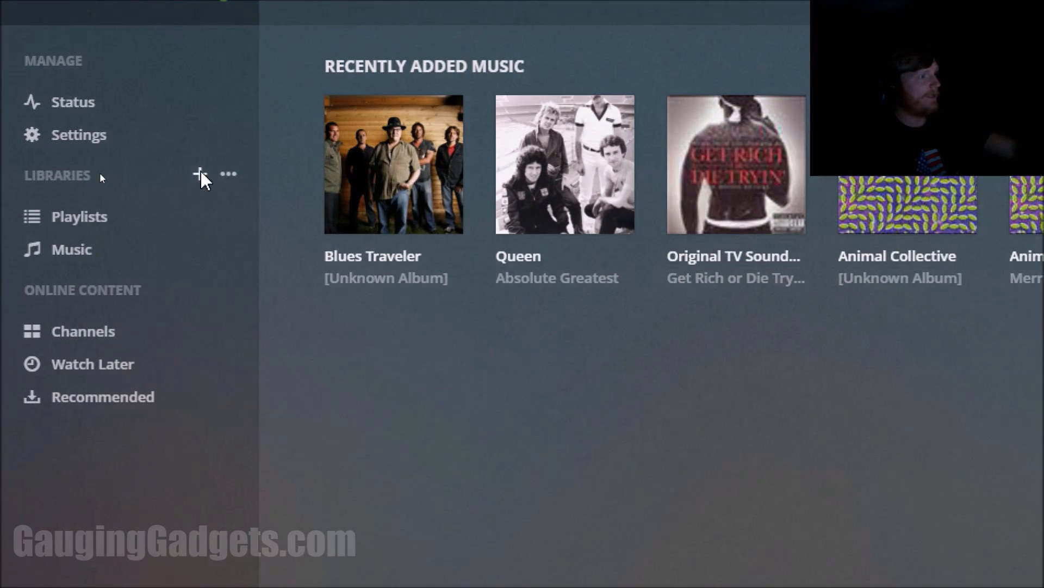
Step: Bring up the Add Library dialog from the sidebar's Libraries section
left_click(195, 174)
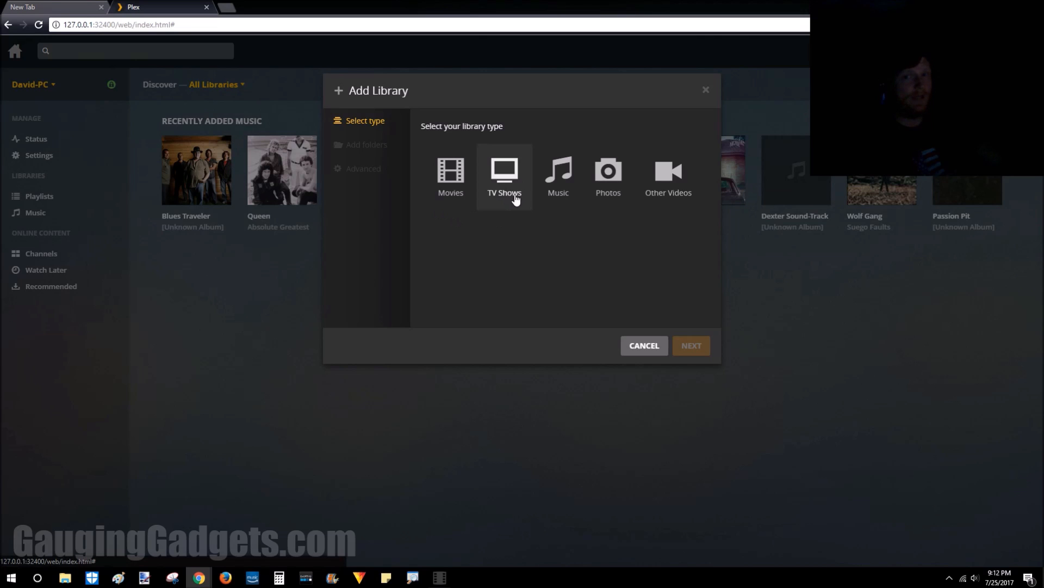
Step: Make the new library a TV Shows library and move on to browsing for its media folder
left_click(504, 173)
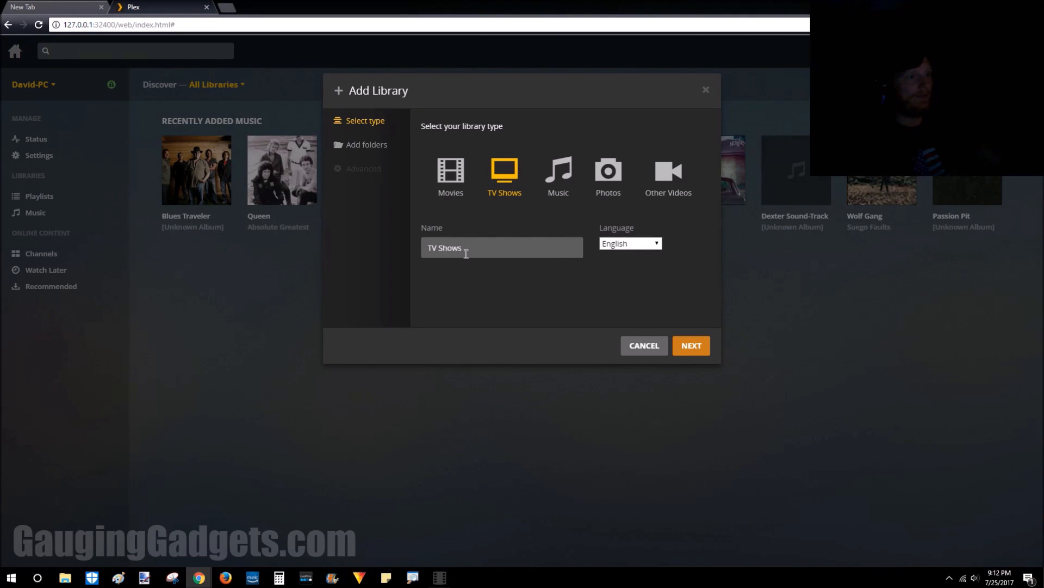
mouse_move(503, 270)
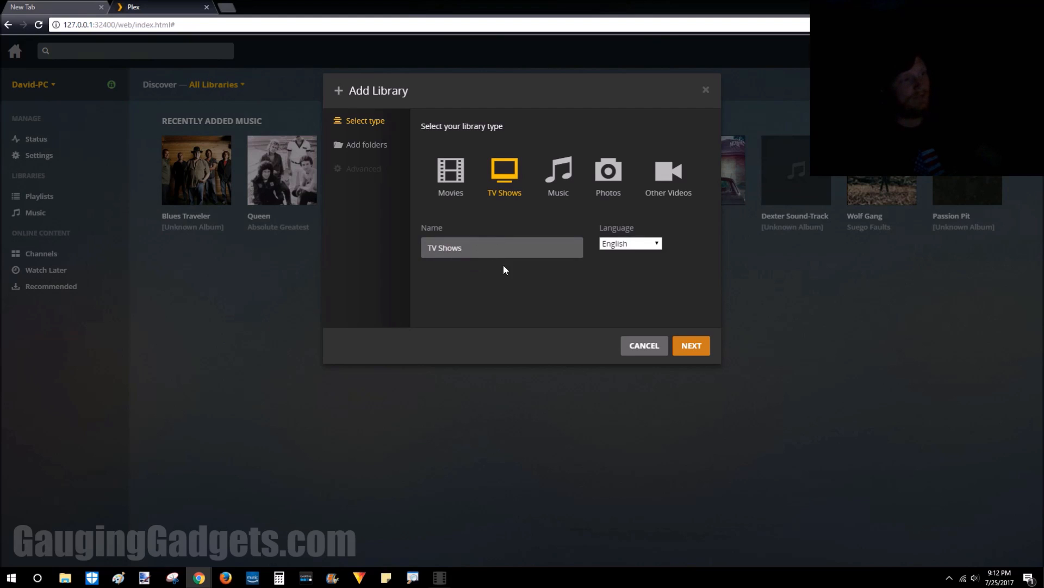
left_click(691, 345)
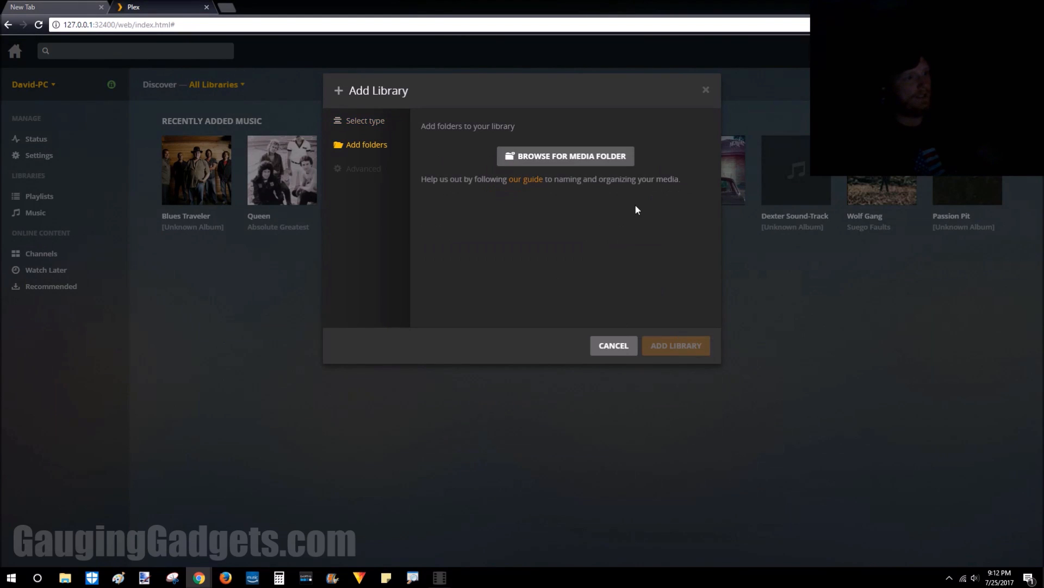
mouse_move(560, 175)
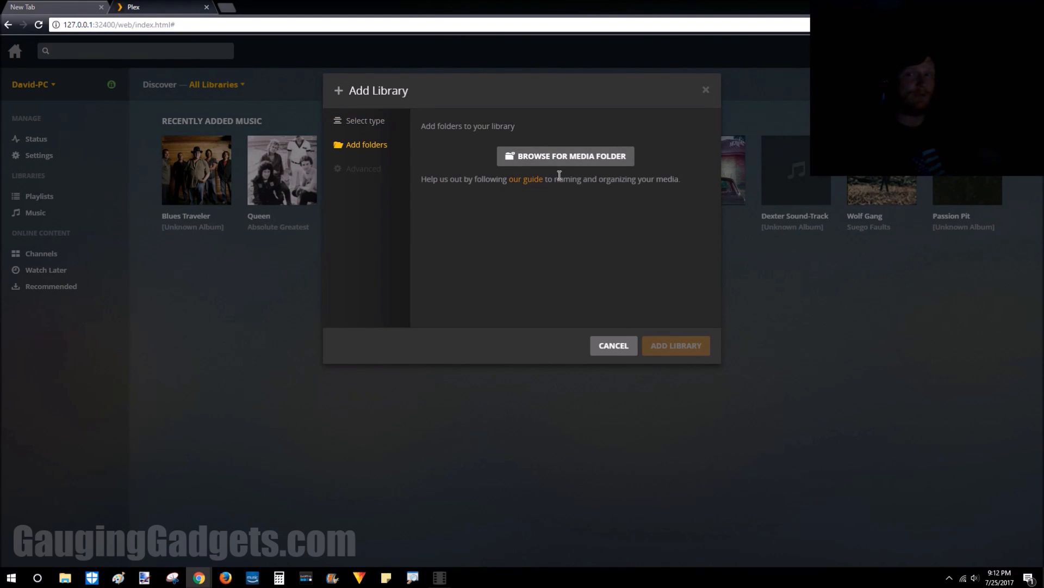
left_click(571, 155)
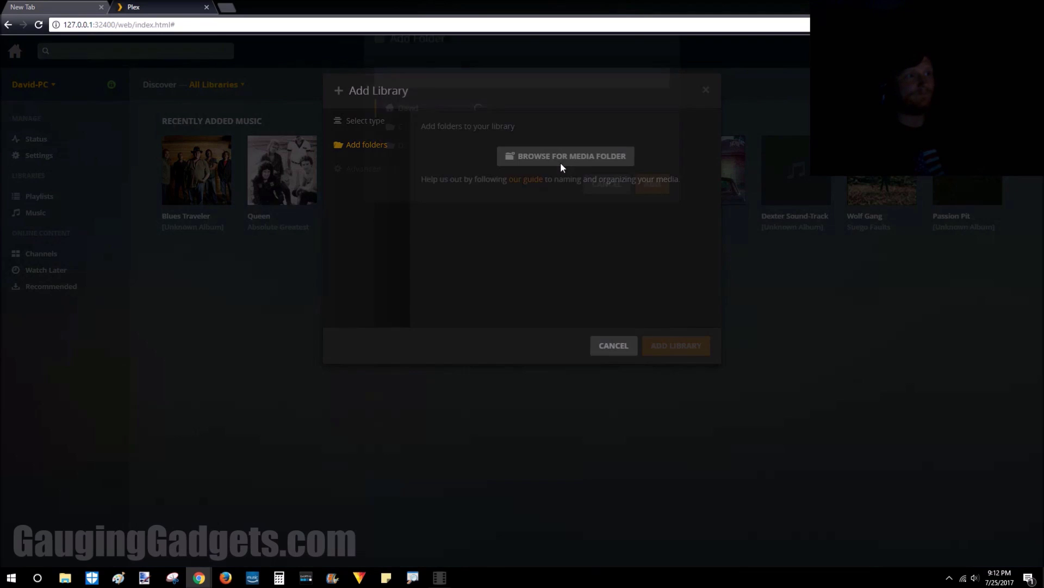
left_click(565, 156)
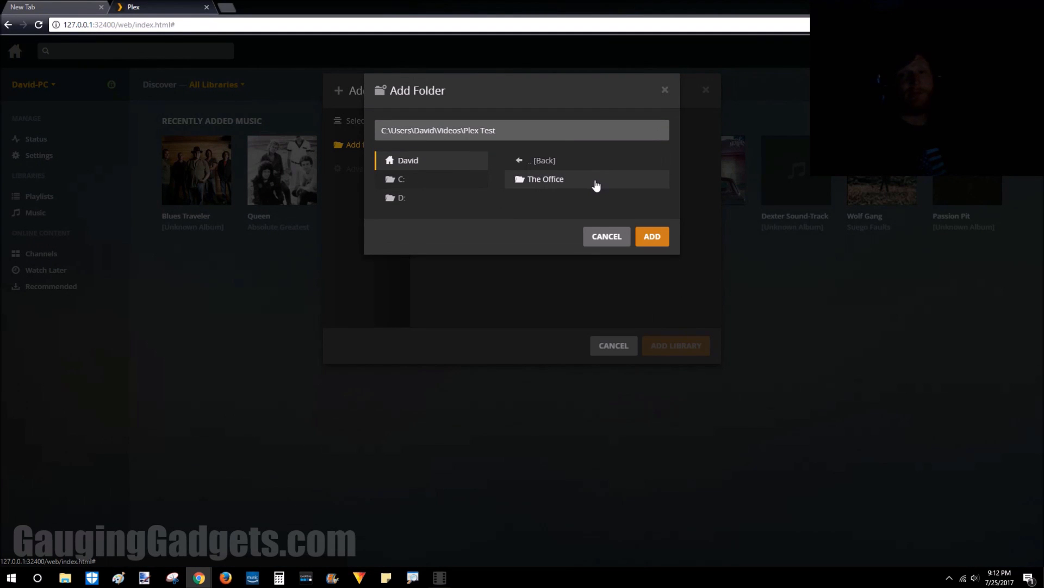
Step: Add The Office folder to the library and create the TV Shows library
left_click(546, 178)
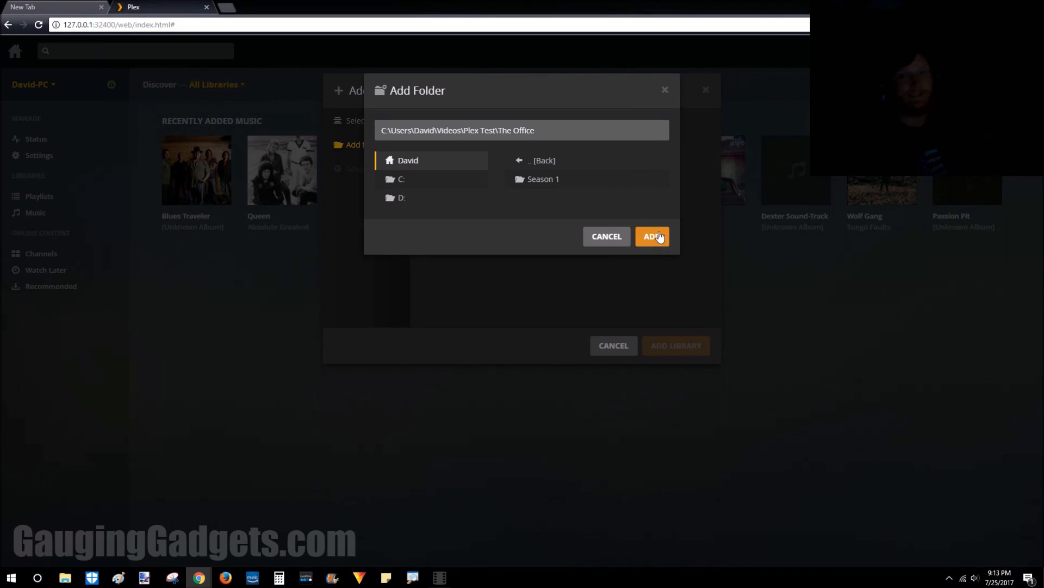
mouse_move(673, 209)
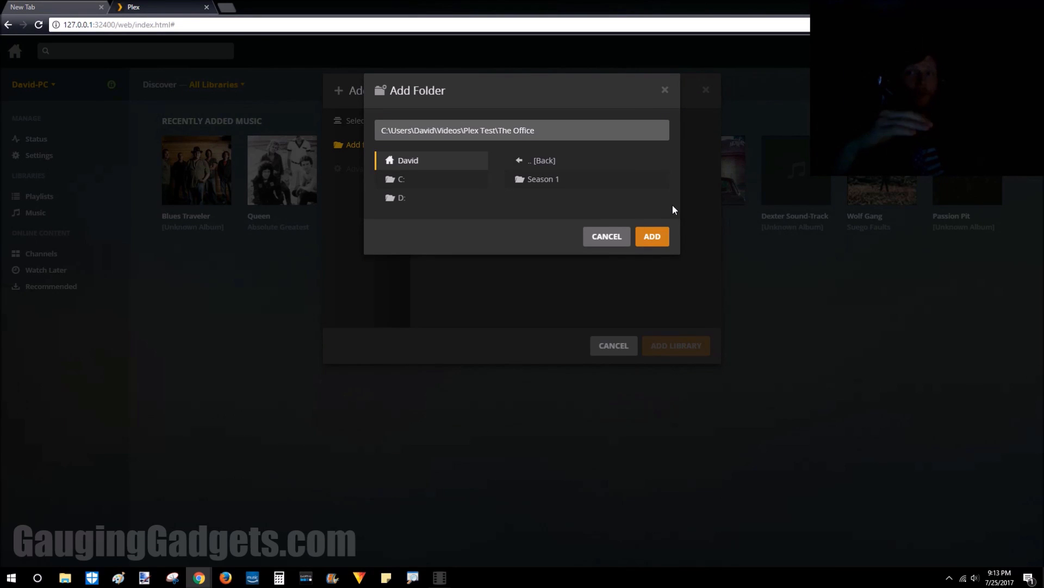
mouse_move(516, 215)
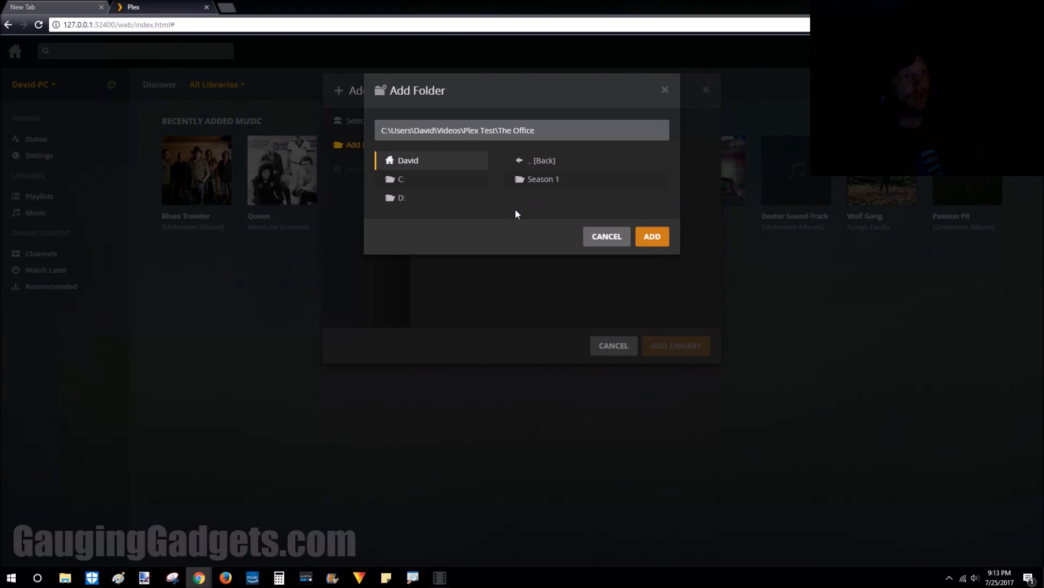
mouse_move(652, 236)
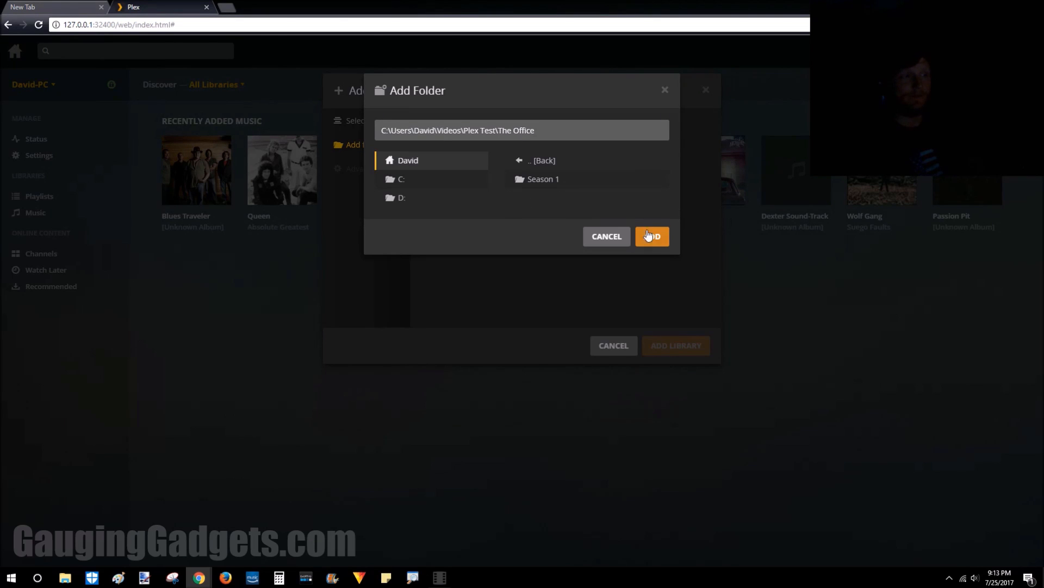
left_click(650, 236)
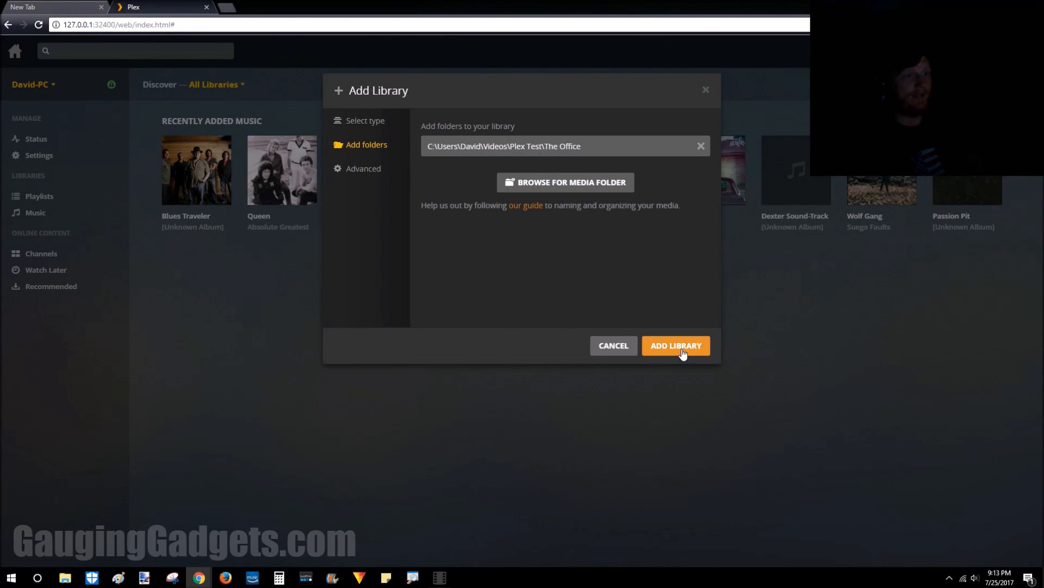
left_click(676, 345)
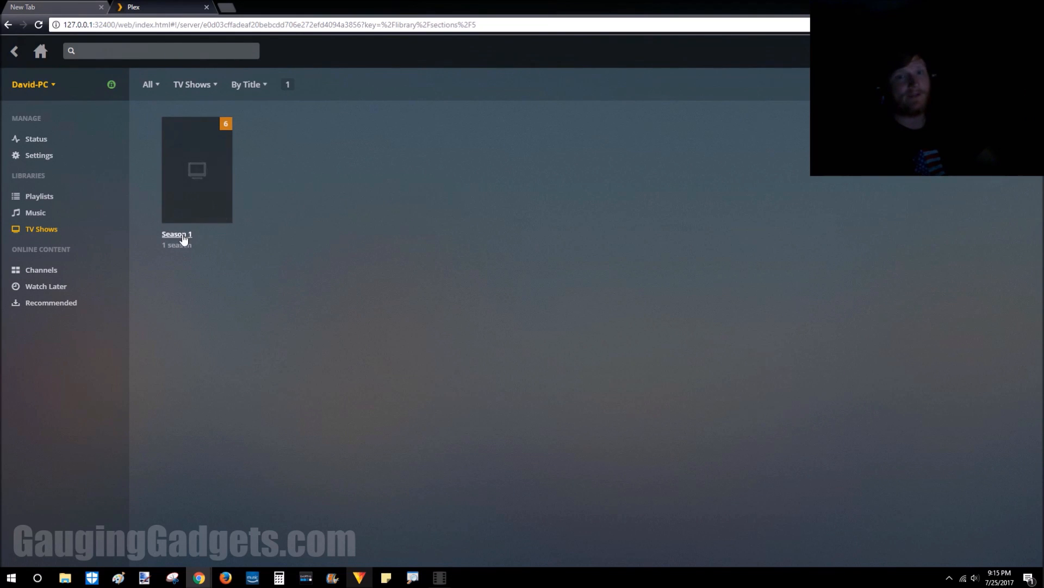
mouse_move(203, 242)
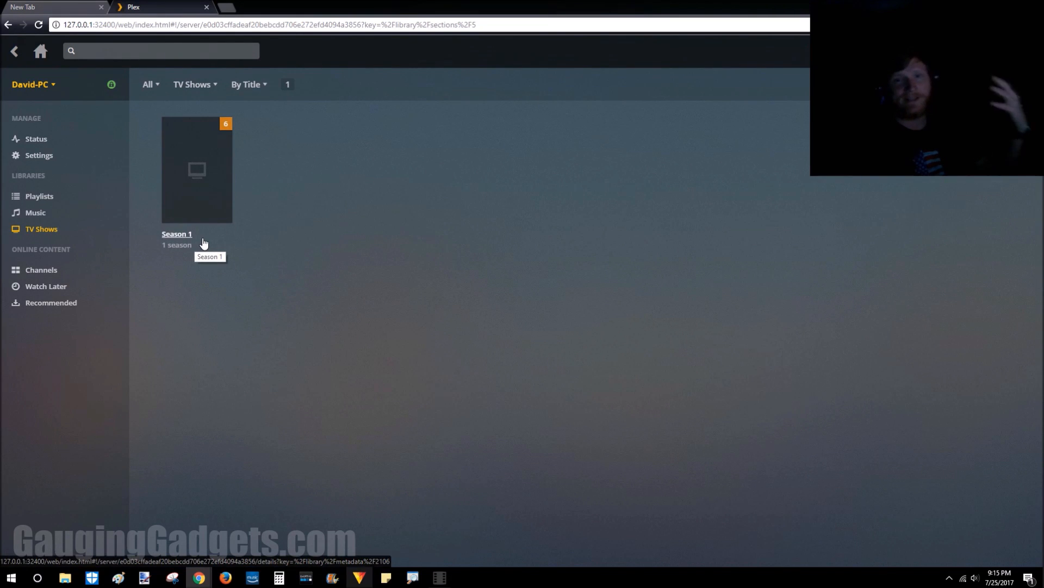
mouse_move(224, 217)
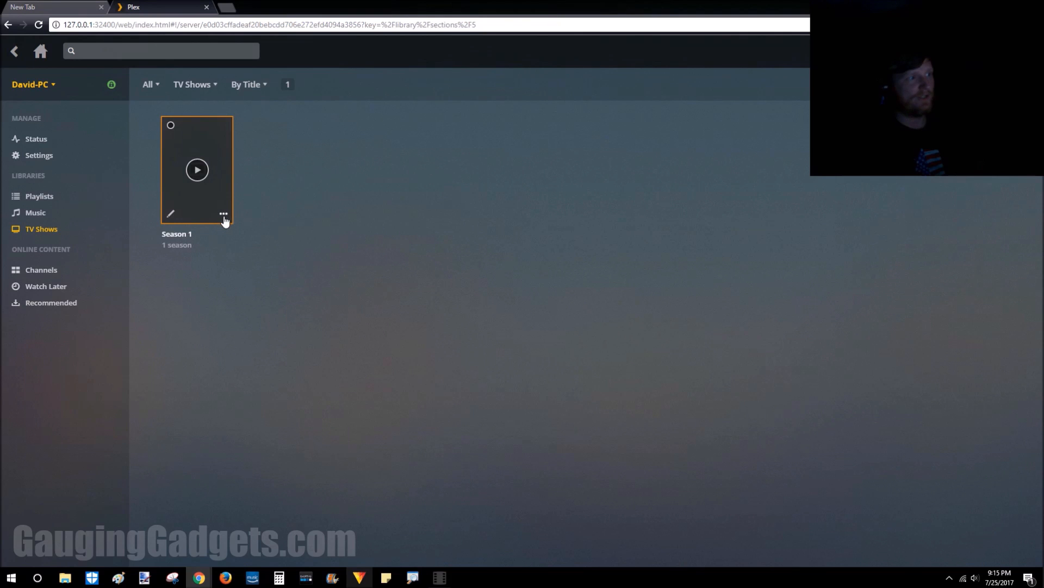
Step: Show the '...' options menu for the unmatched Season 1 show poster
left_click(223, 213)
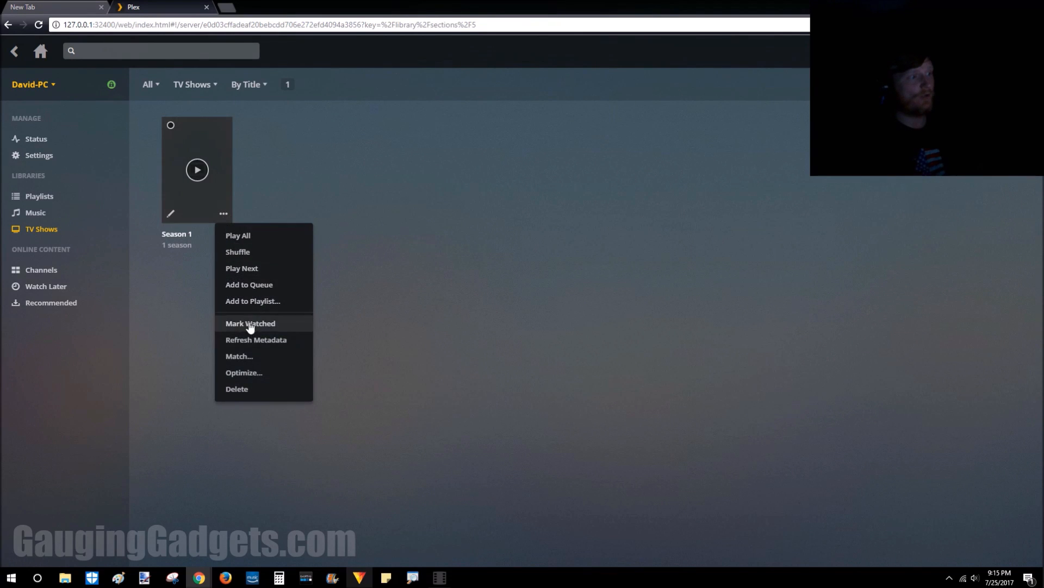
Step: Match the show by searching the title 'The office' and choosing The Office (2005)
left_click(238, 356)
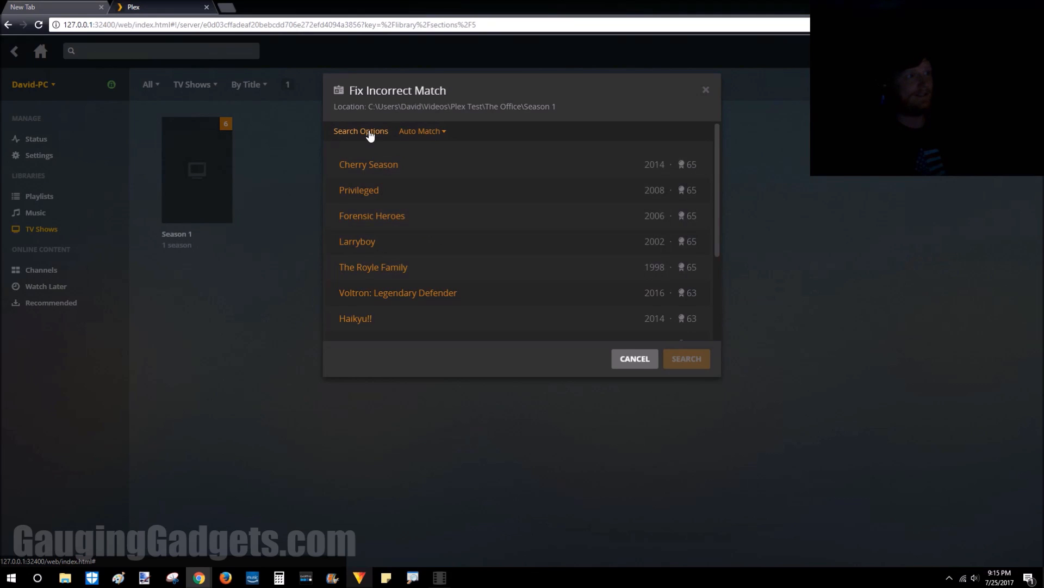
left_click(360, 130)
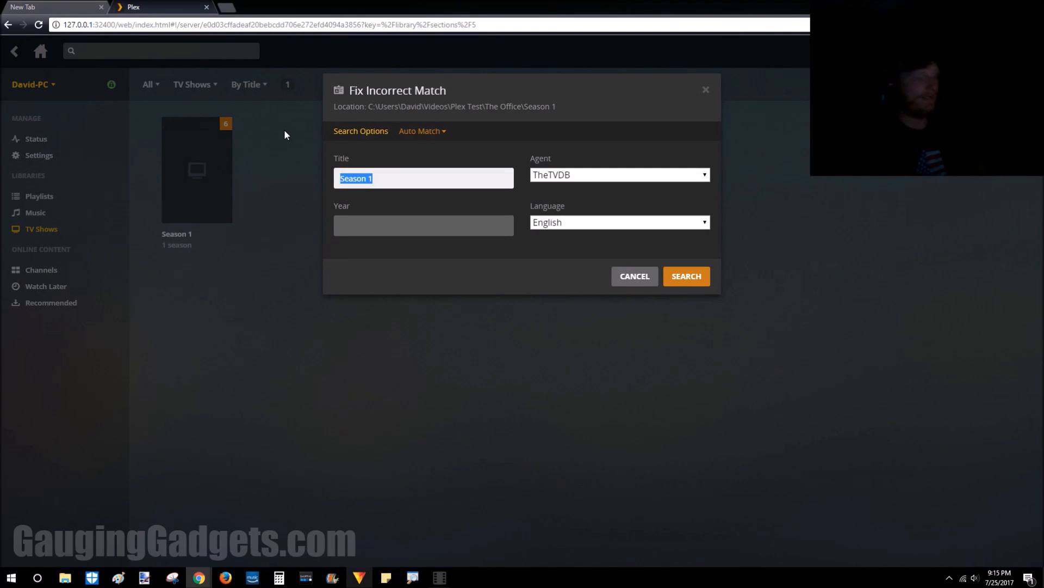
type("The office")
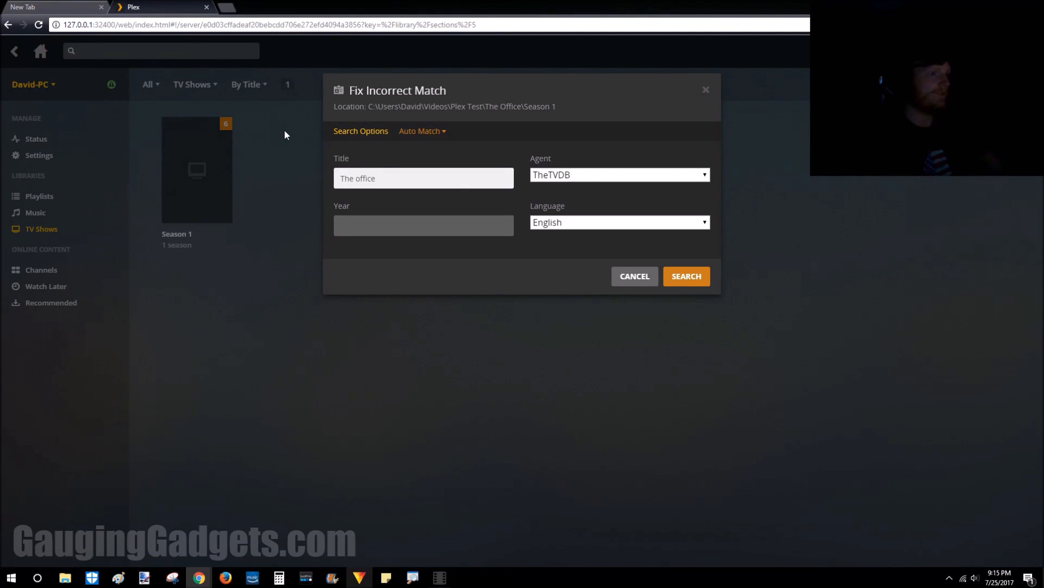
left_click(686, 275)
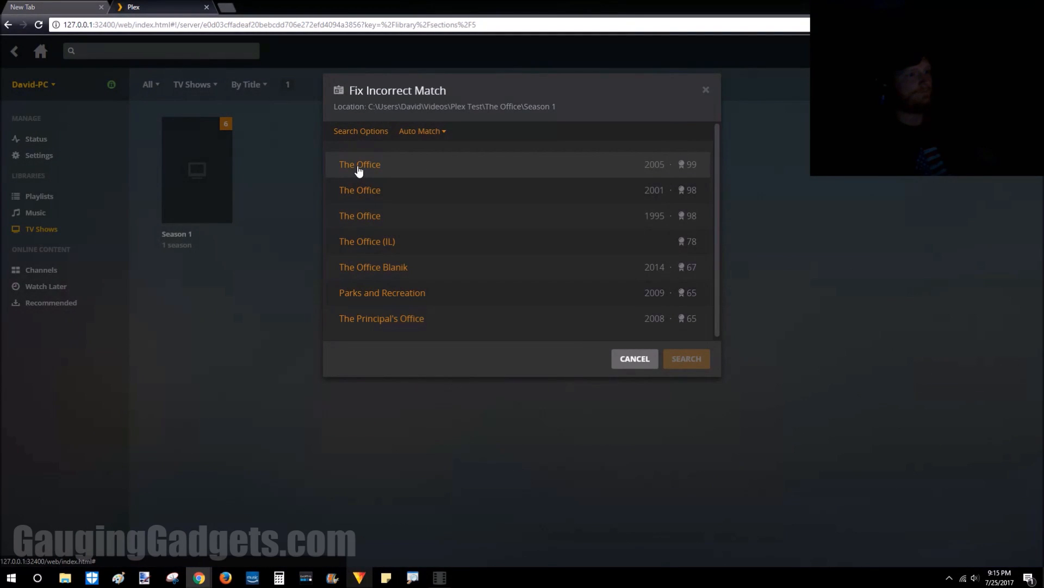
left_click(360, 165)
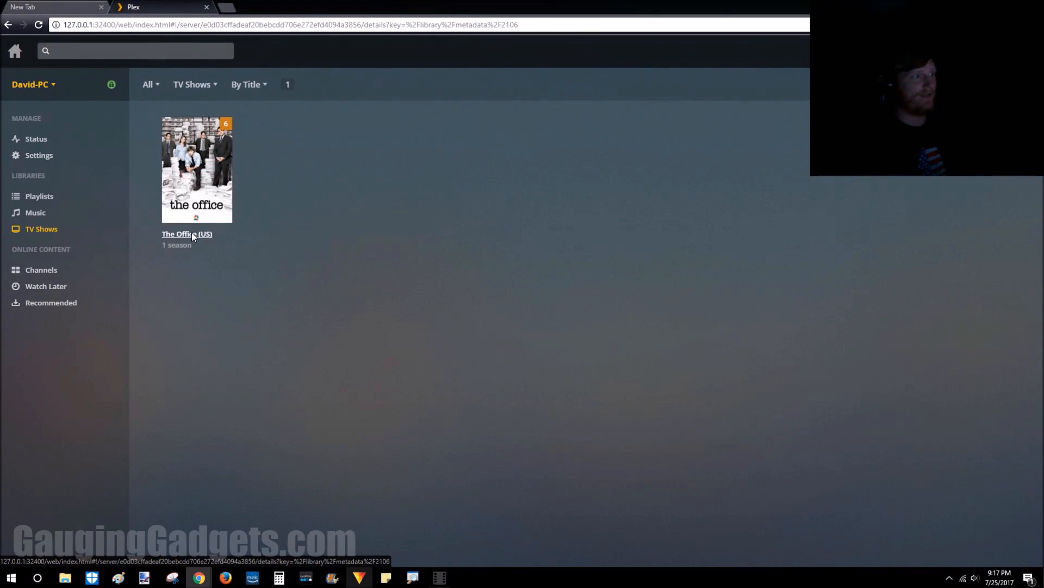
Step: View The Office (US) details with seasons and cast, then go into Season 1's episode list
left_click(197, 170)
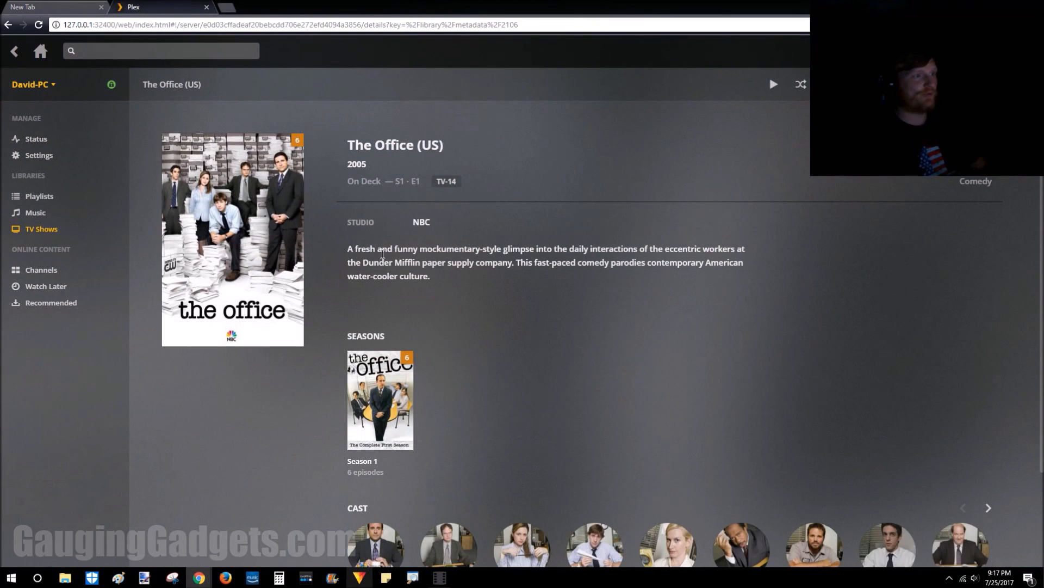
scroll("down", 3)
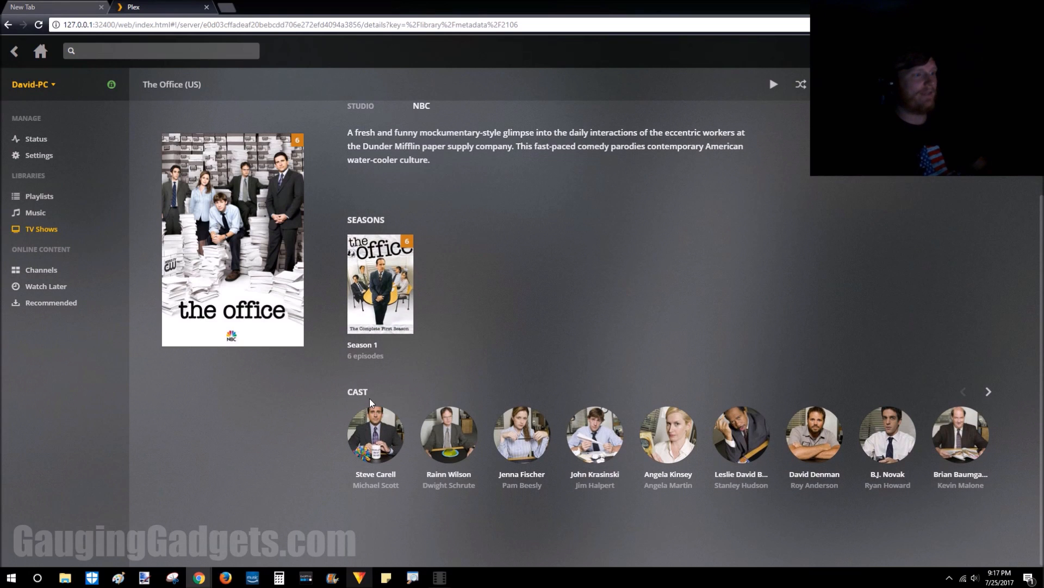
scroll("up", 3)
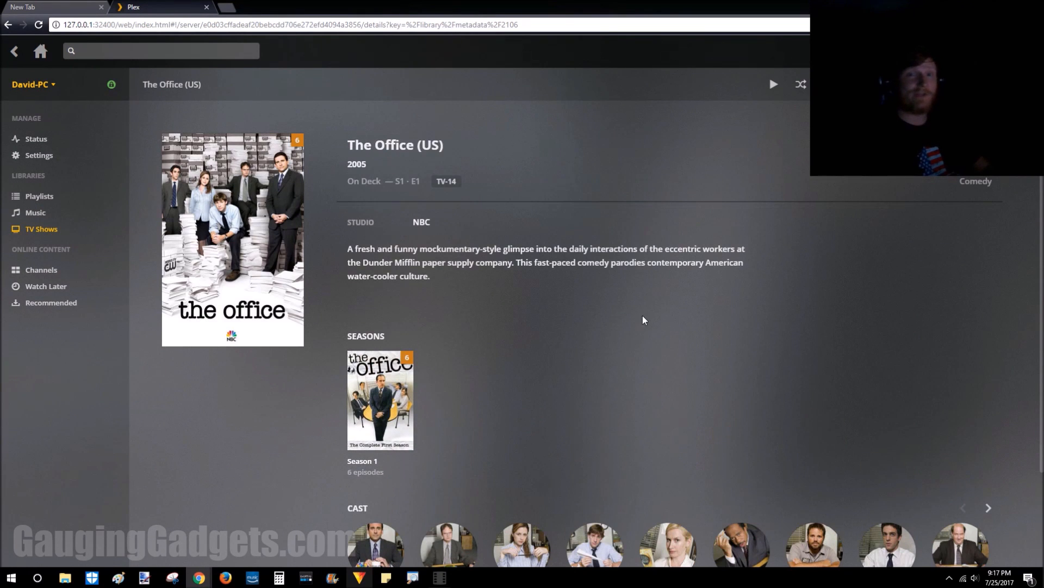
scroll("down", 3)
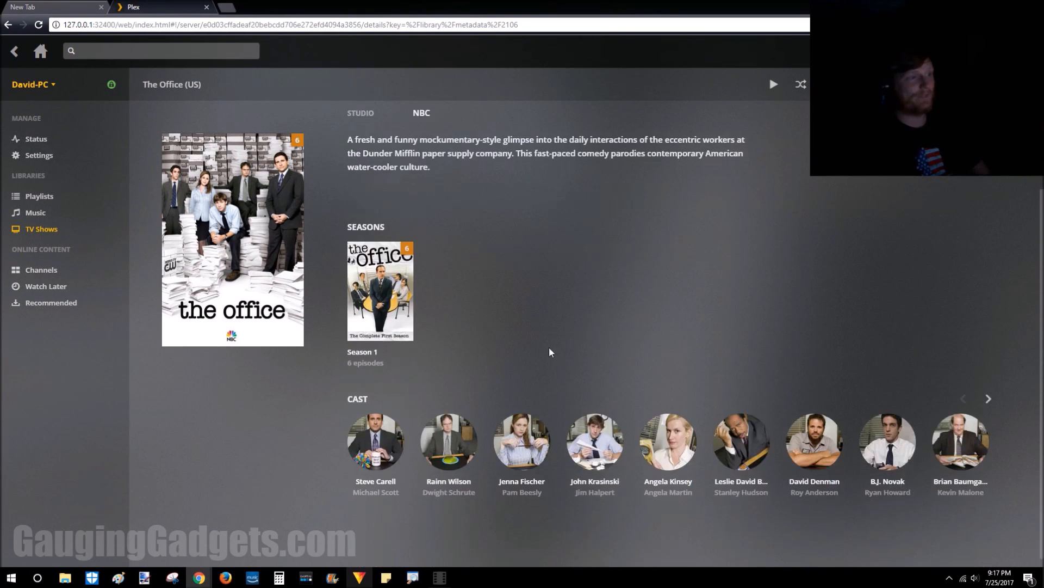
left_click(379, 289)
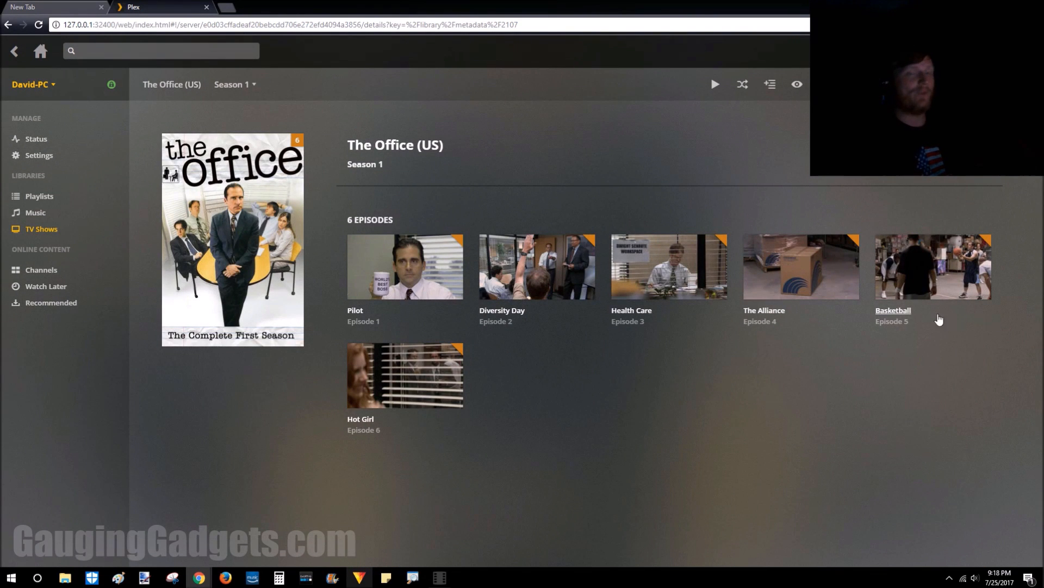
mouse_move(404, 266)
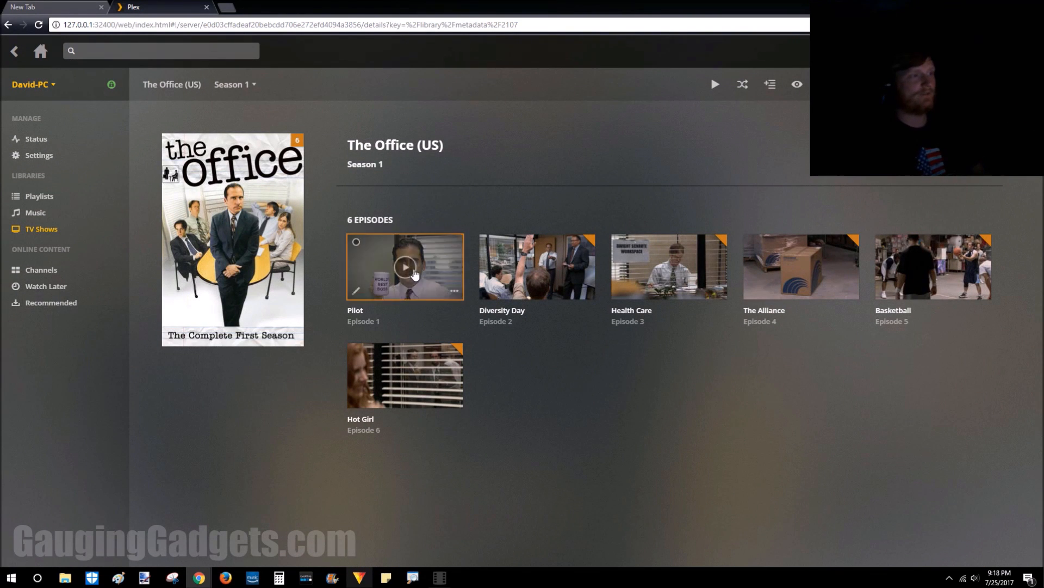
Step: Play the Pilot episode of Season 1 in the Plex web player
left_click(404, 265)
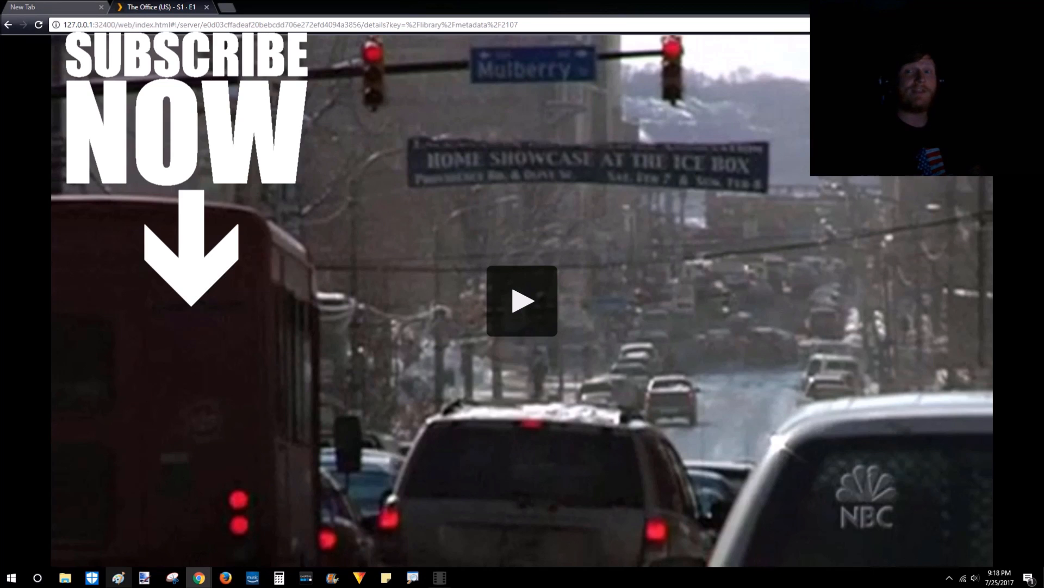
mouse_move(770, 194)
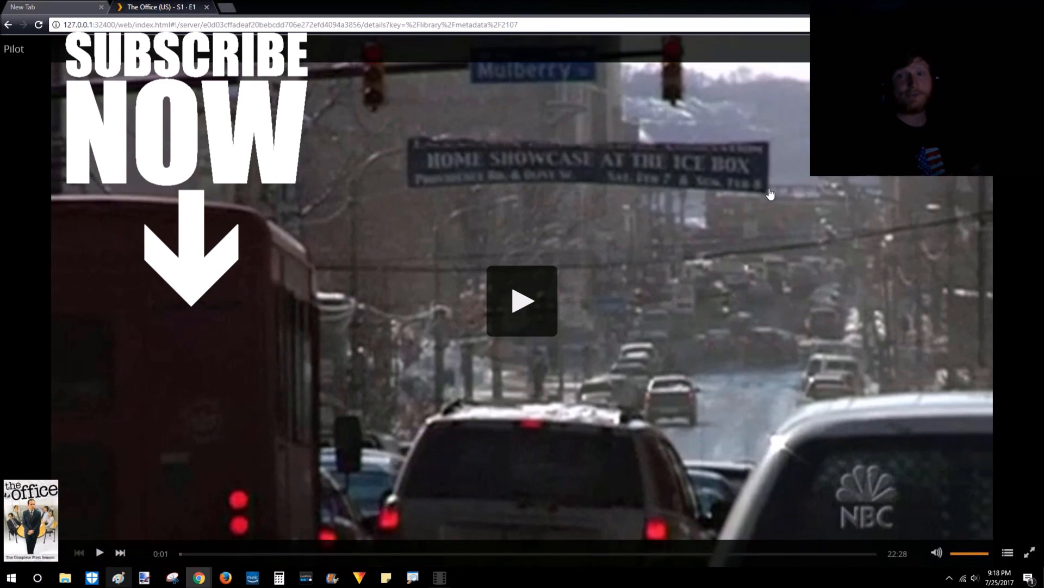
mouse_move(767, 197)
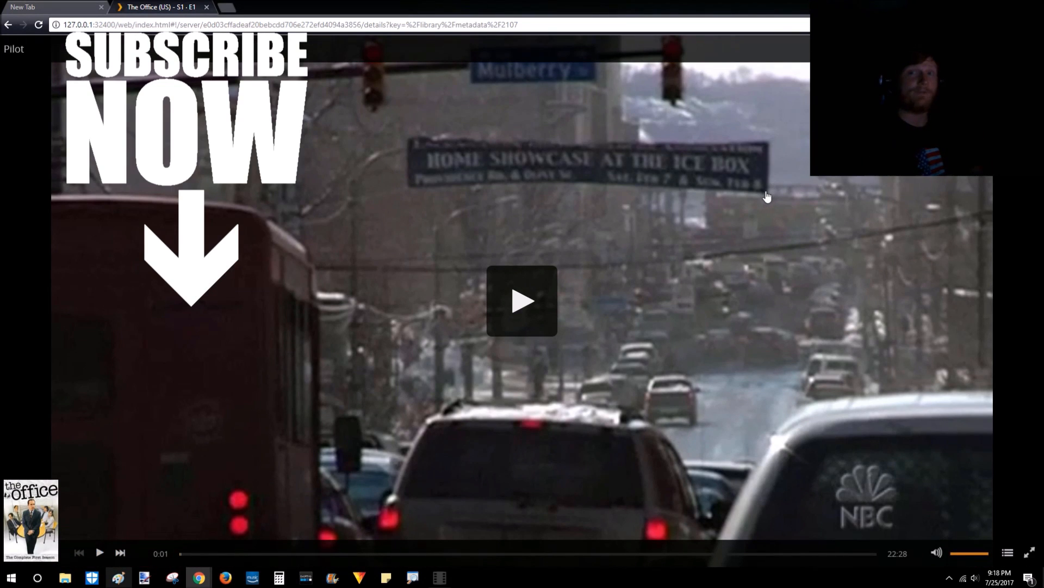